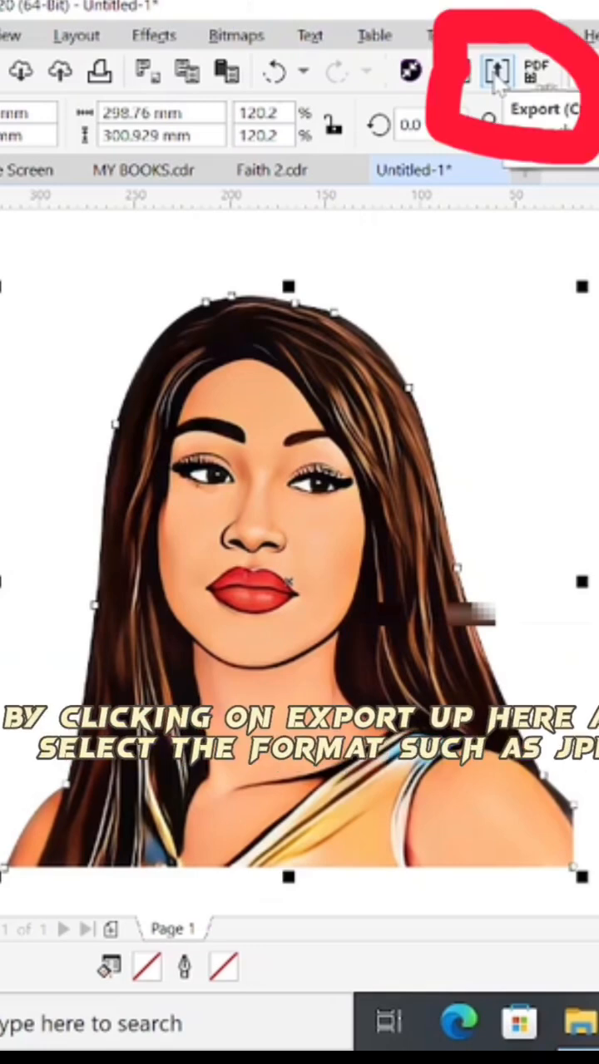
# Step: Export the portrait as a JPEG file, accepting the default JPEG settings
pyautogui.click(497, 70)
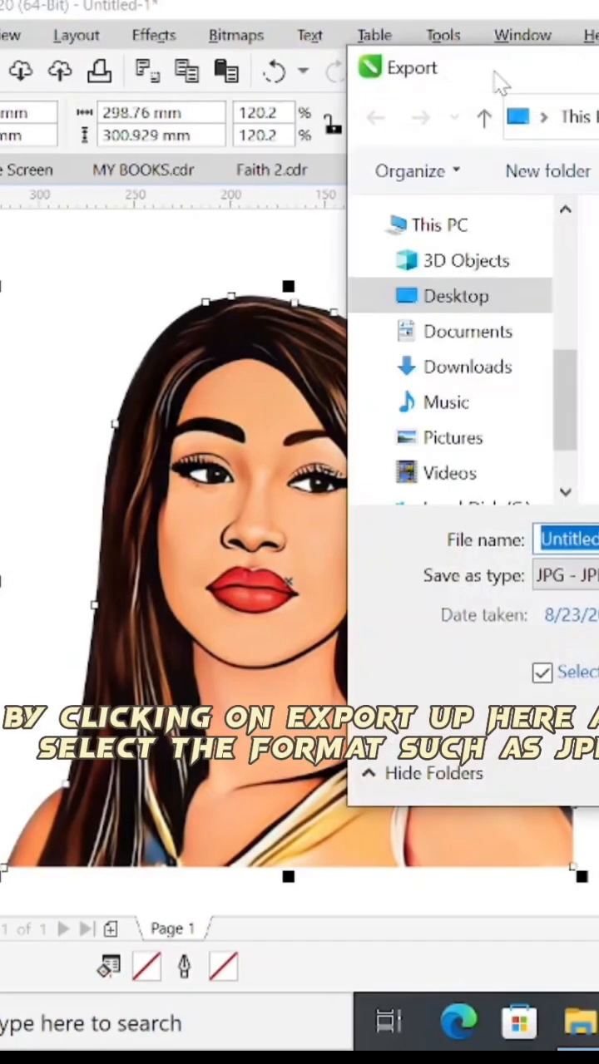
pyautogui.click(565, 576)
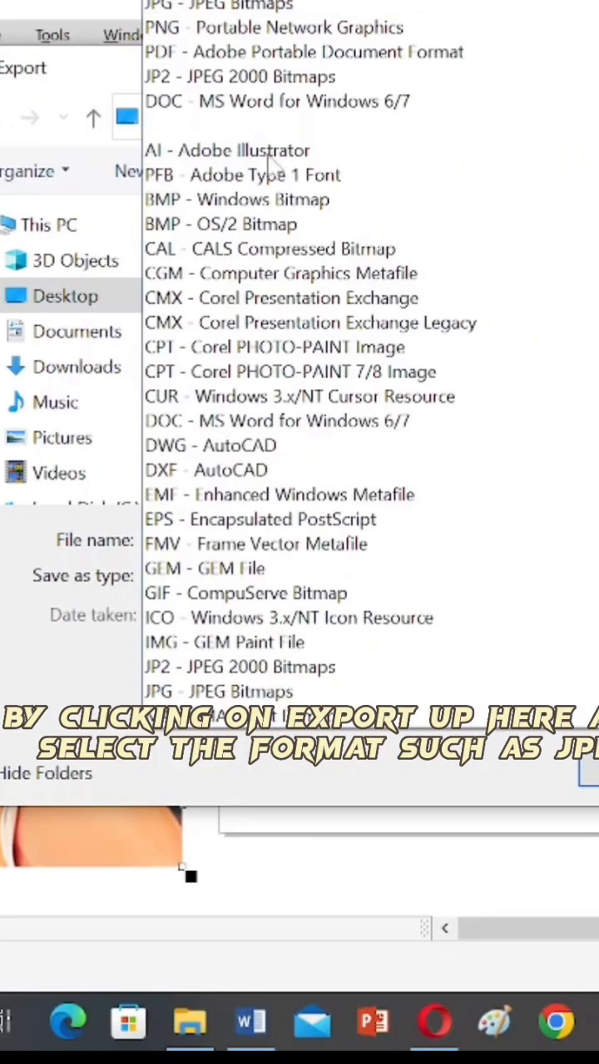
pyautogui.click(218, 692)
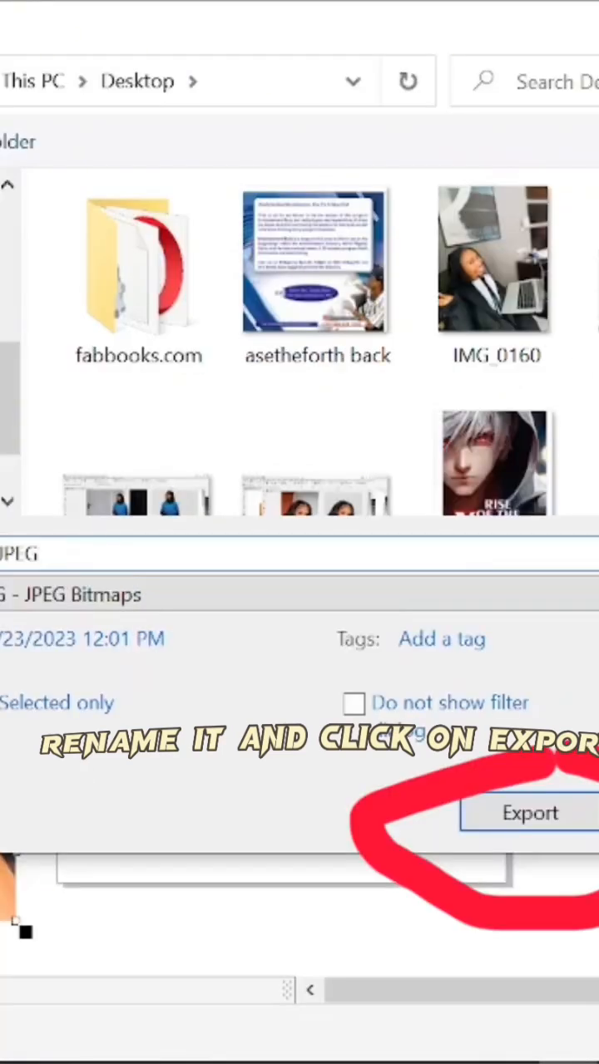
pyautogui.click(529, 811)
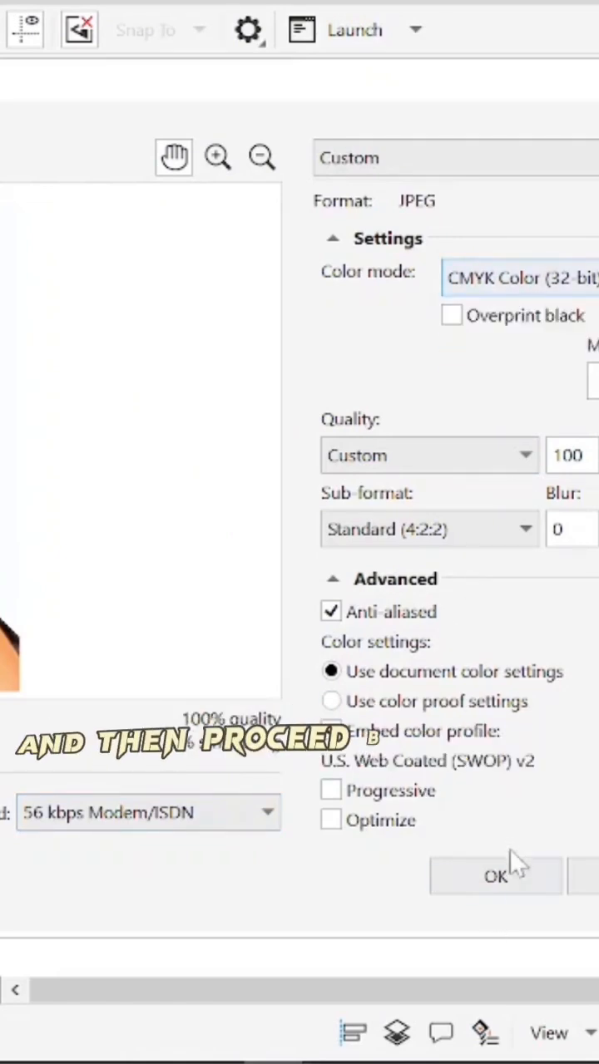
pyautogui.click(495, 874)
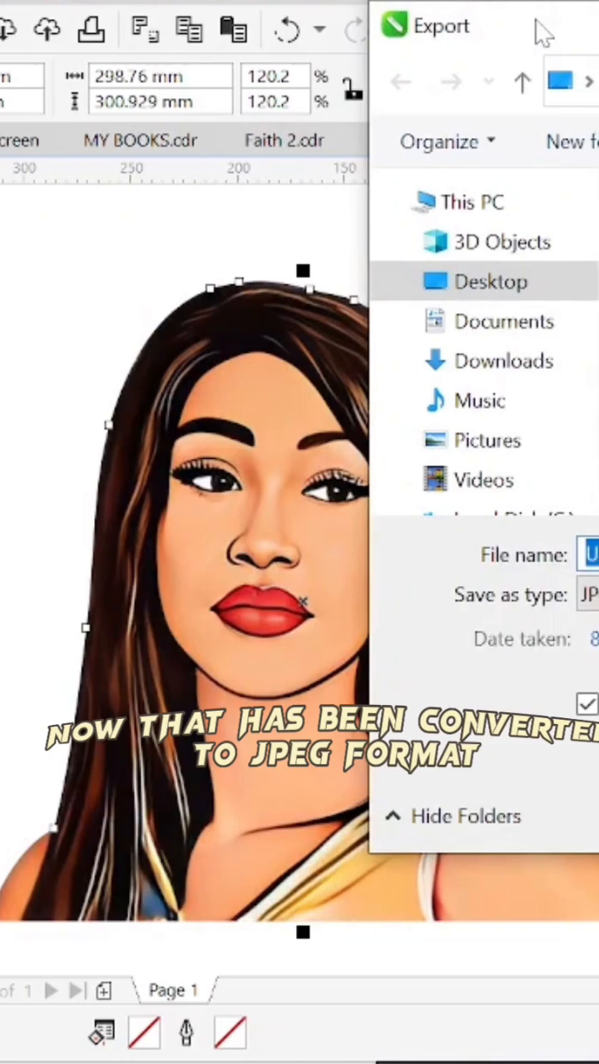
# Step: Export the portrait as a PNG with Transparency kept on, confirming the PNG settings
pyautogui.click(589, 595)
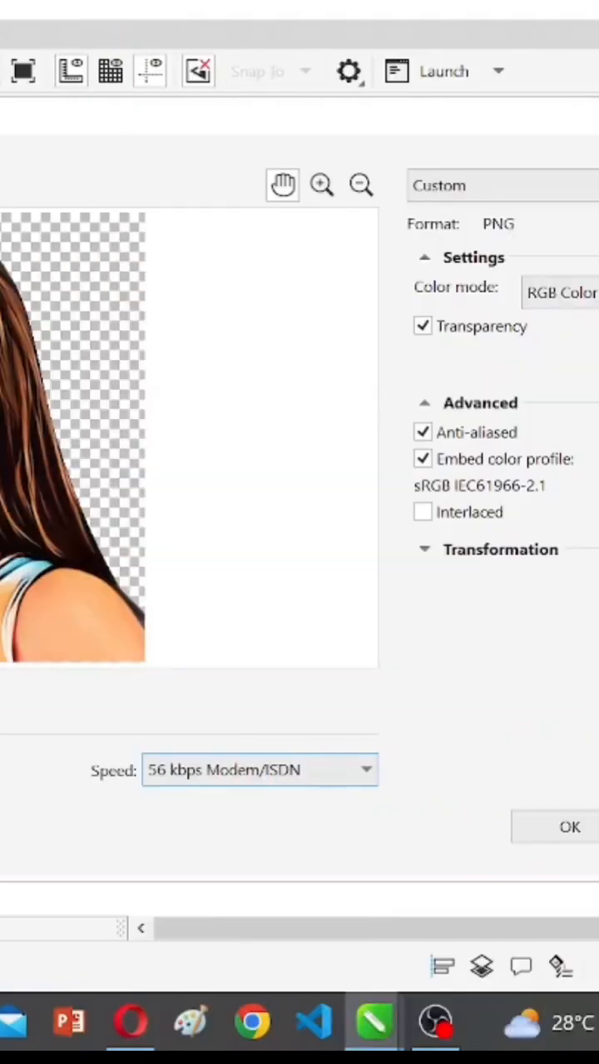
pyautogui.click(568, 827)
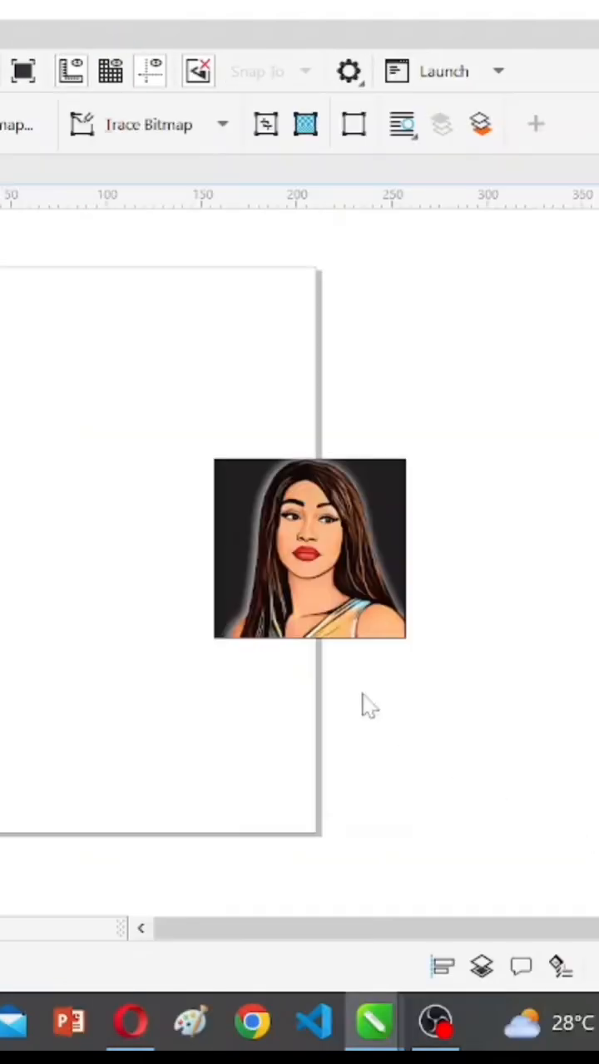